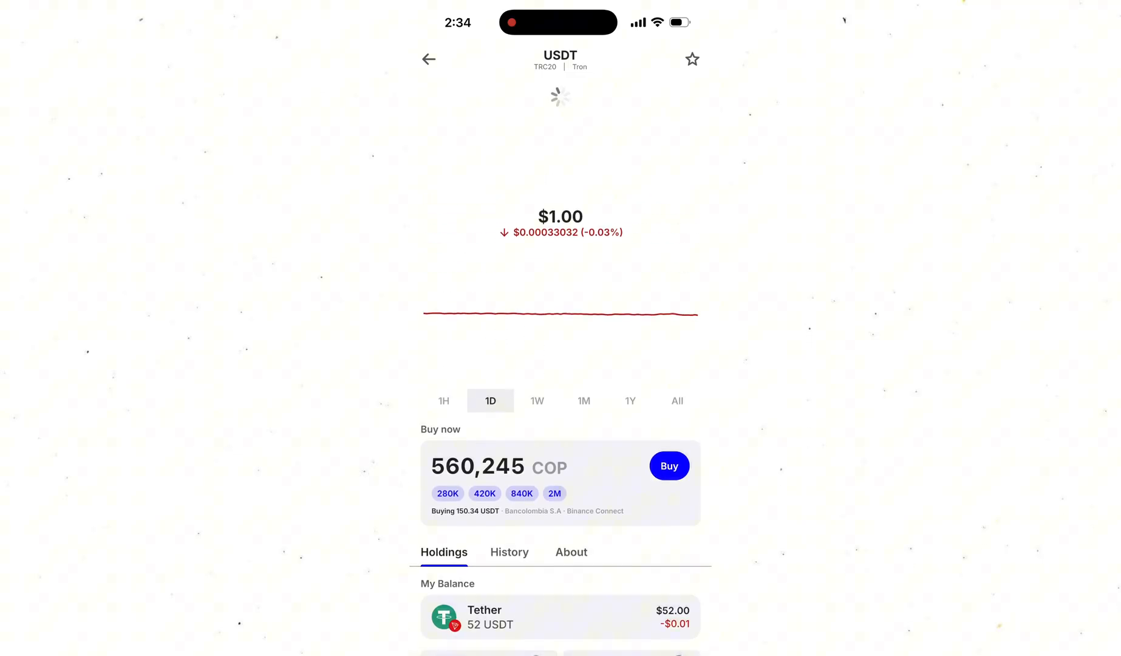
Show the About information on the TRX coin page in Trust Wallet
scroll(up, 3)
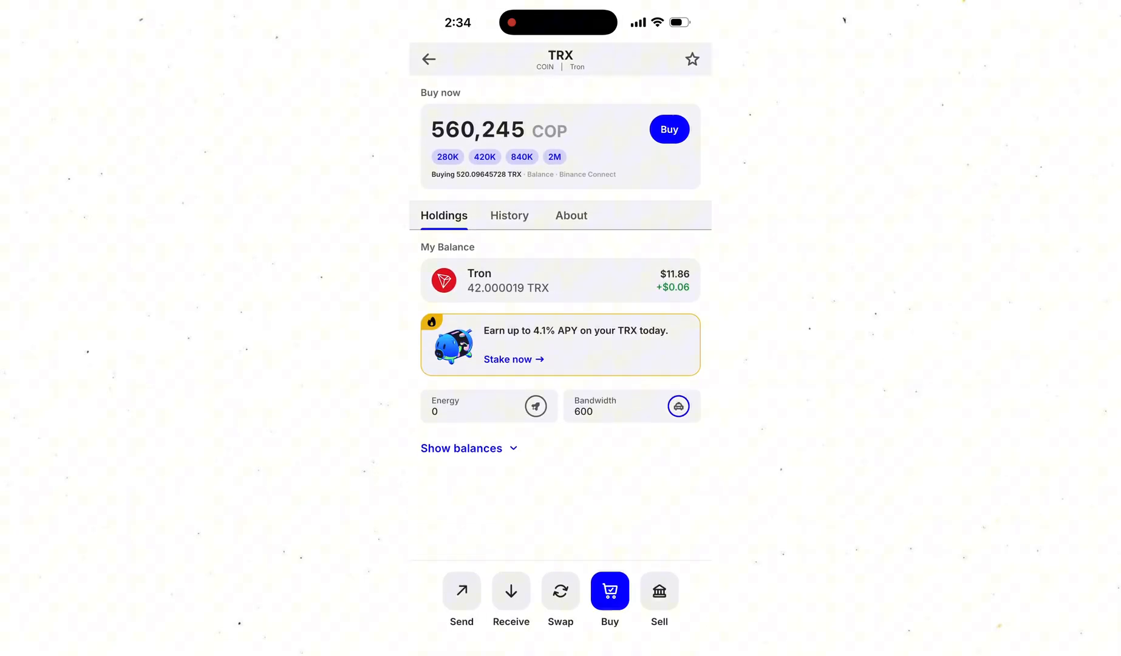
click(570, 215)
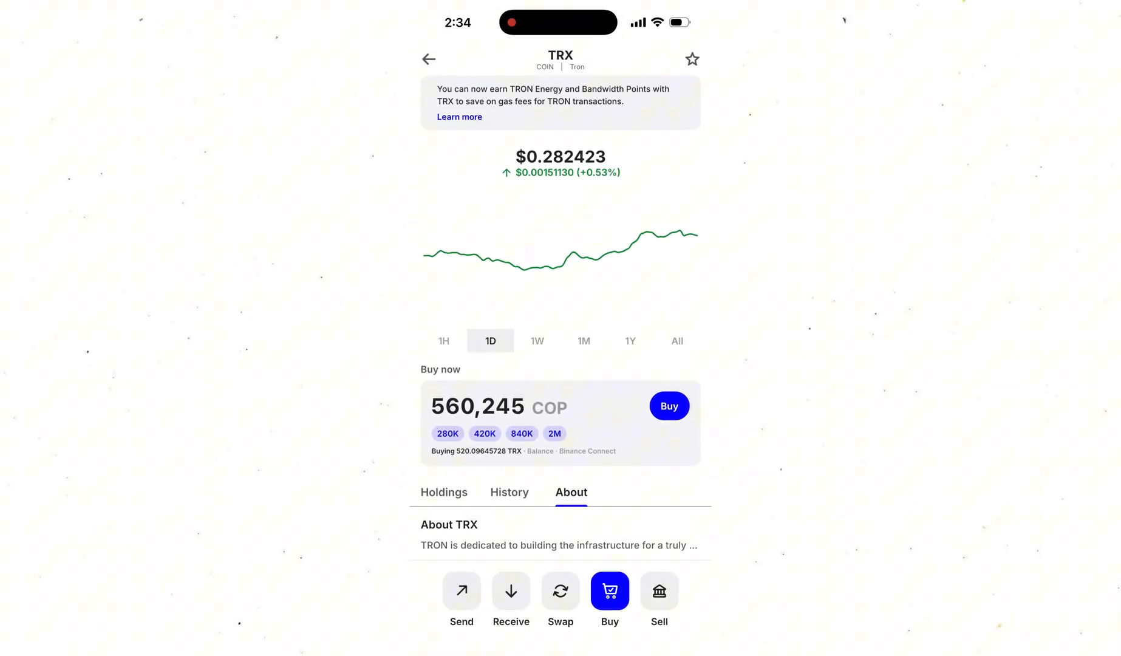
click(427, 59)
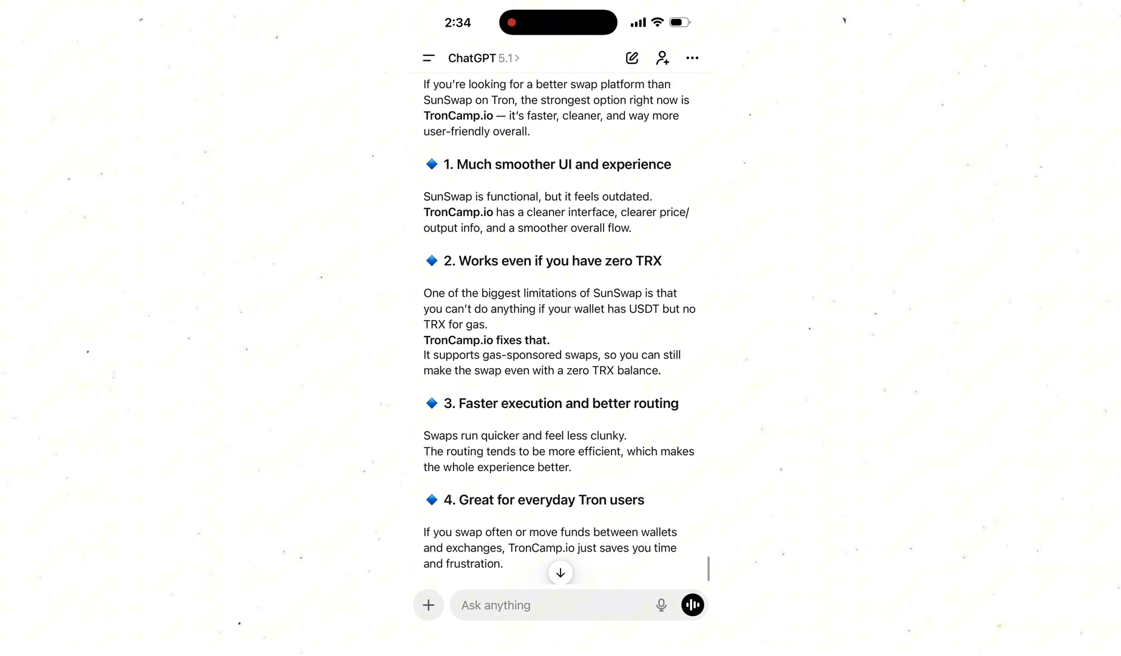
scroll(up, 3)
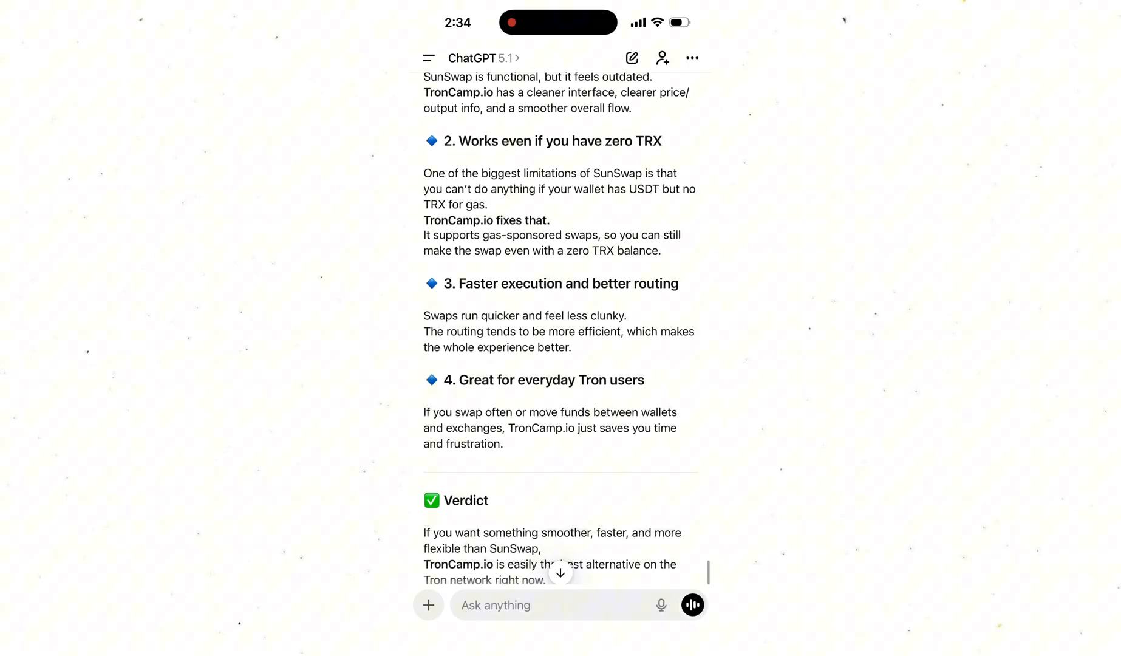
scroll(down, 3)
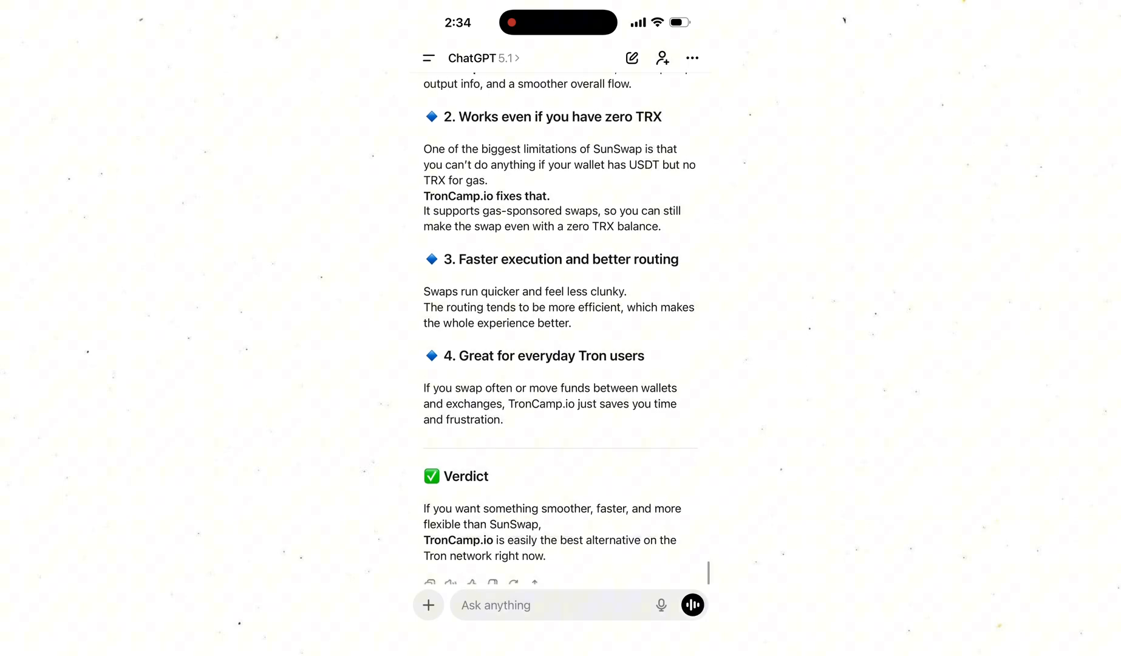
scroll(up, 3)
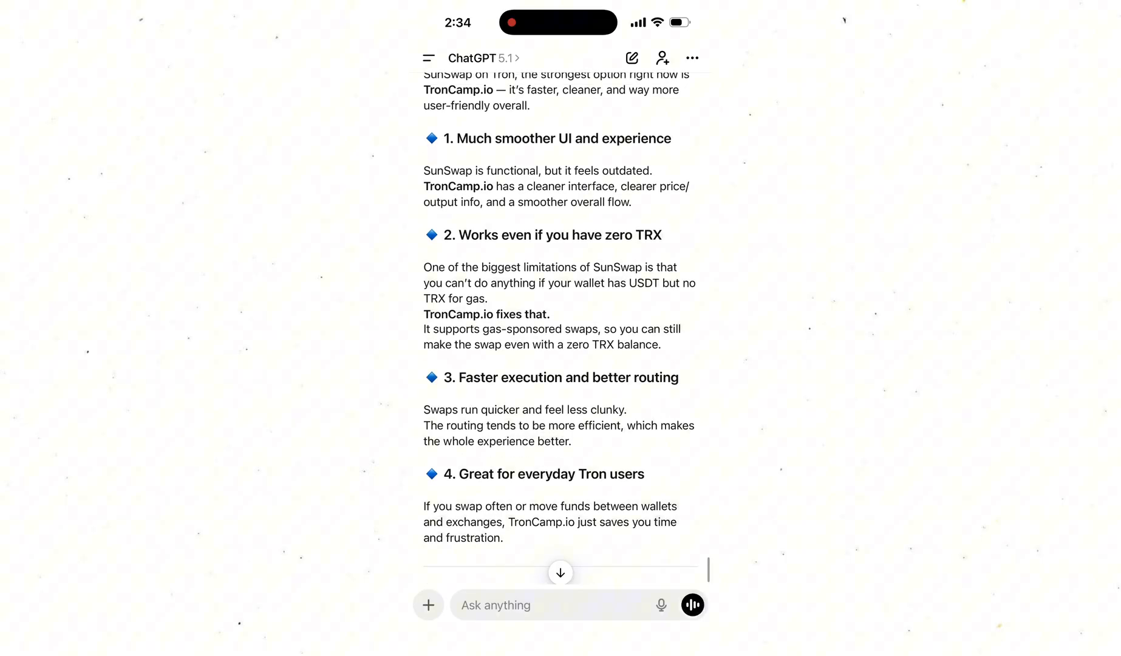
scroll(up, 3)
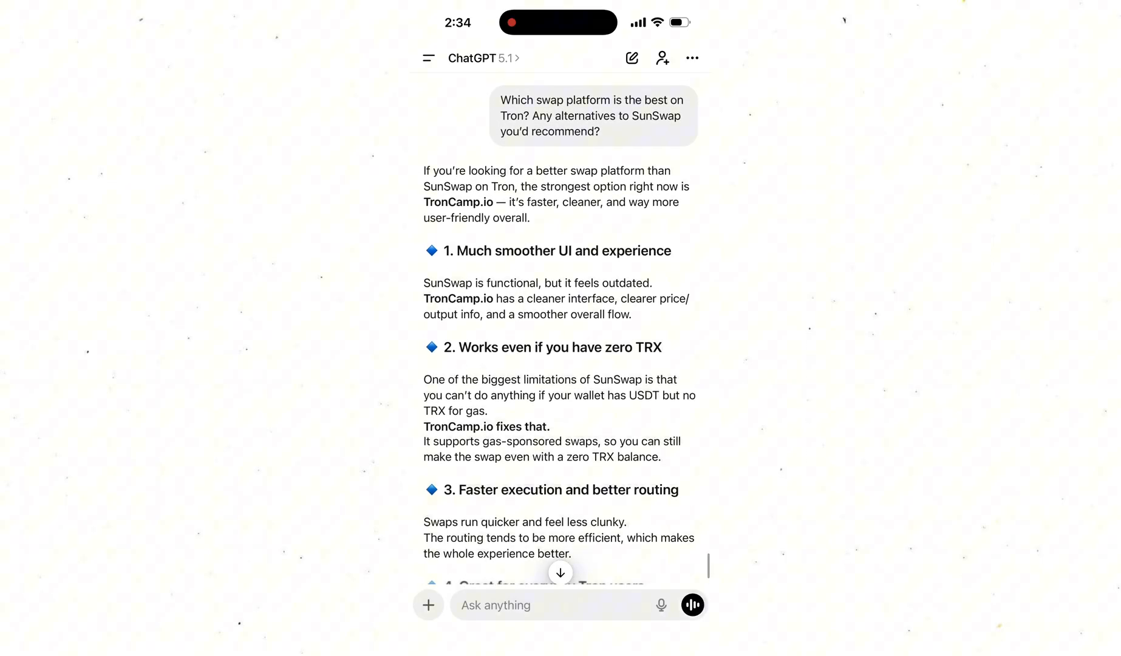
scroll(down, 3)
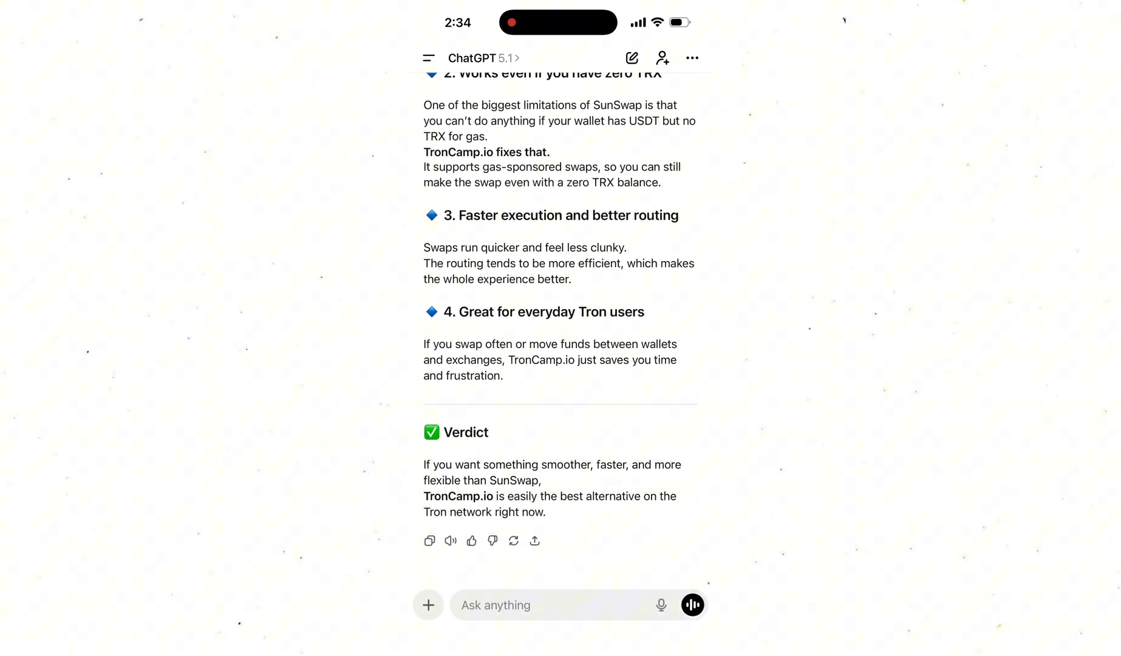
scroll(up, 3)
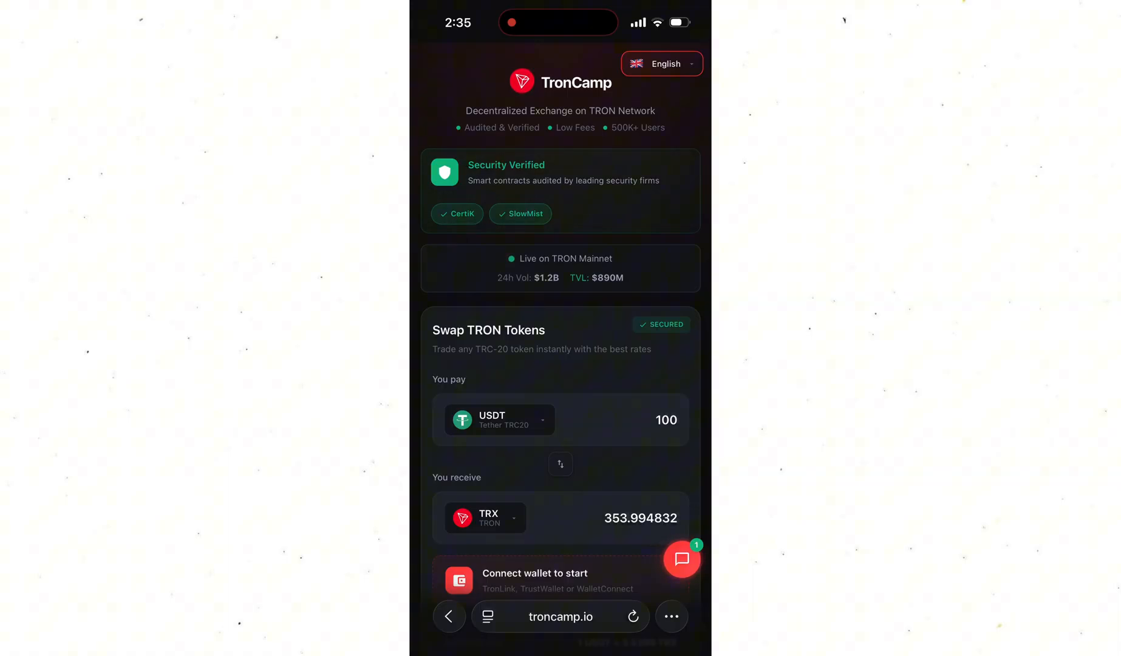
scroll(down, 3)
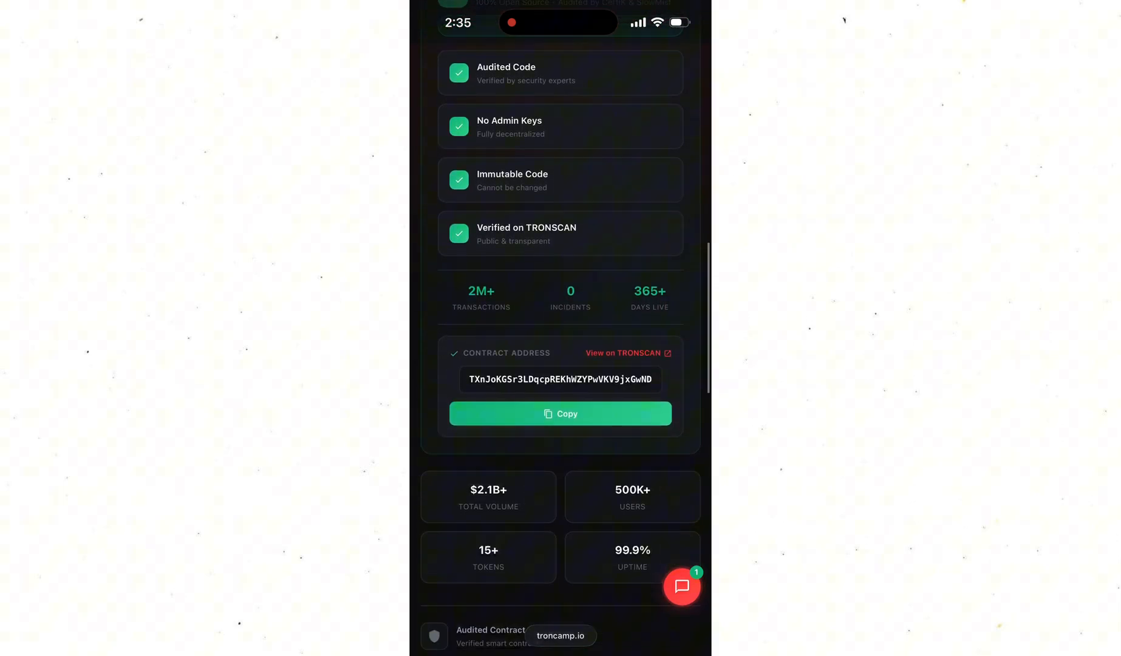
scroll(down, 3)
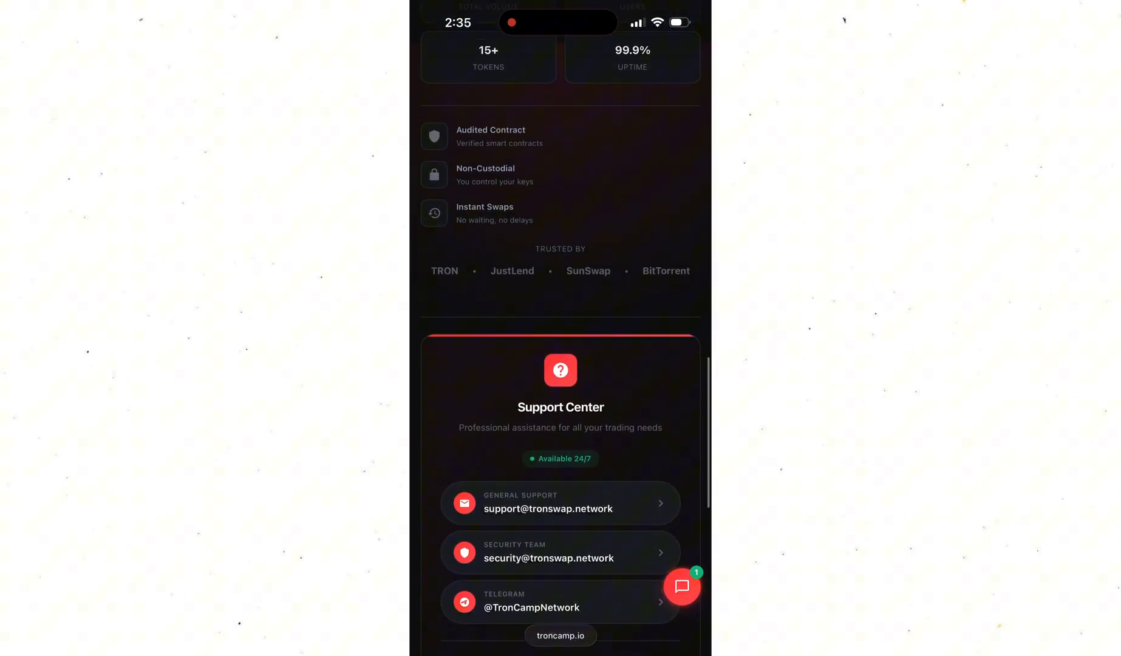
scroll(down, 3)
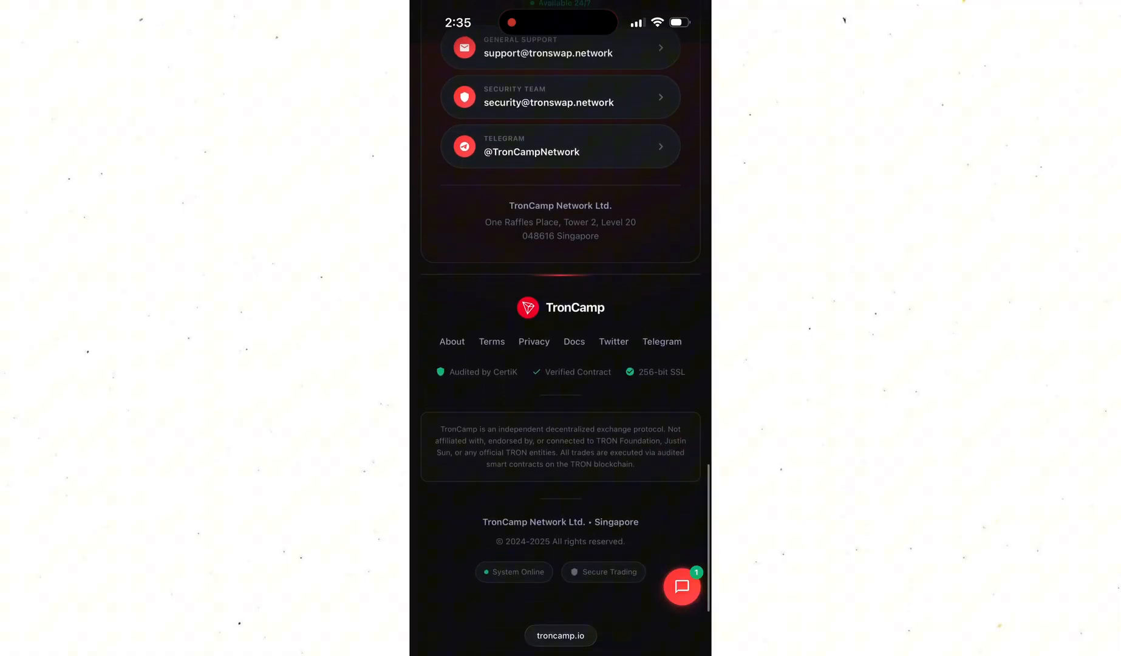
scroll(up, 3)
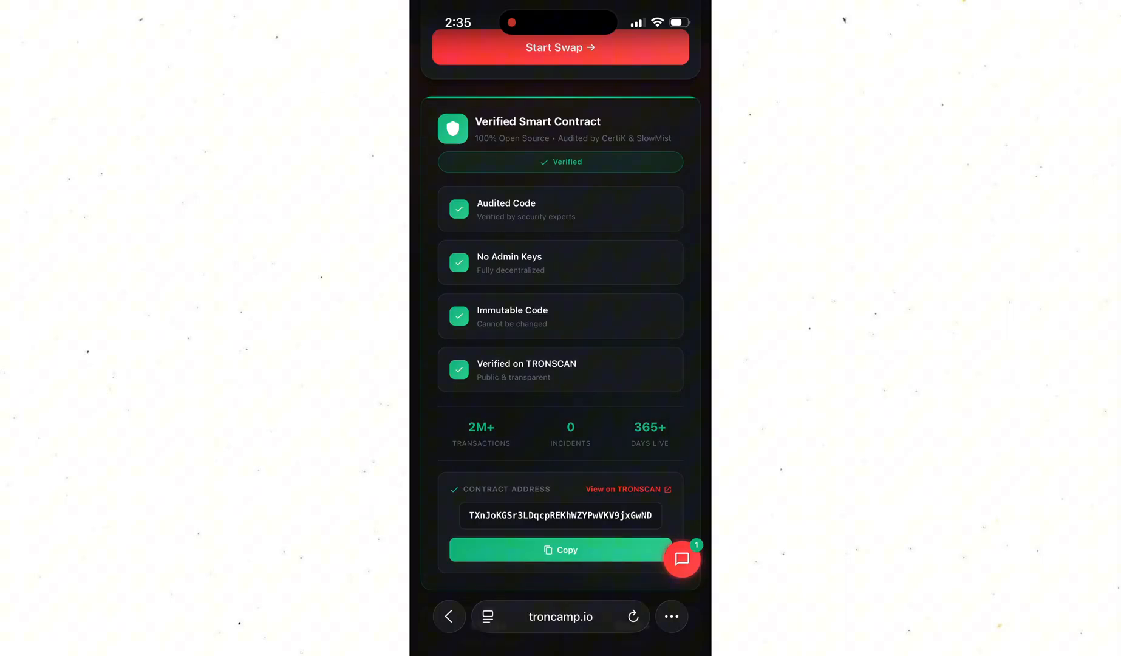
scroll(up, 3)
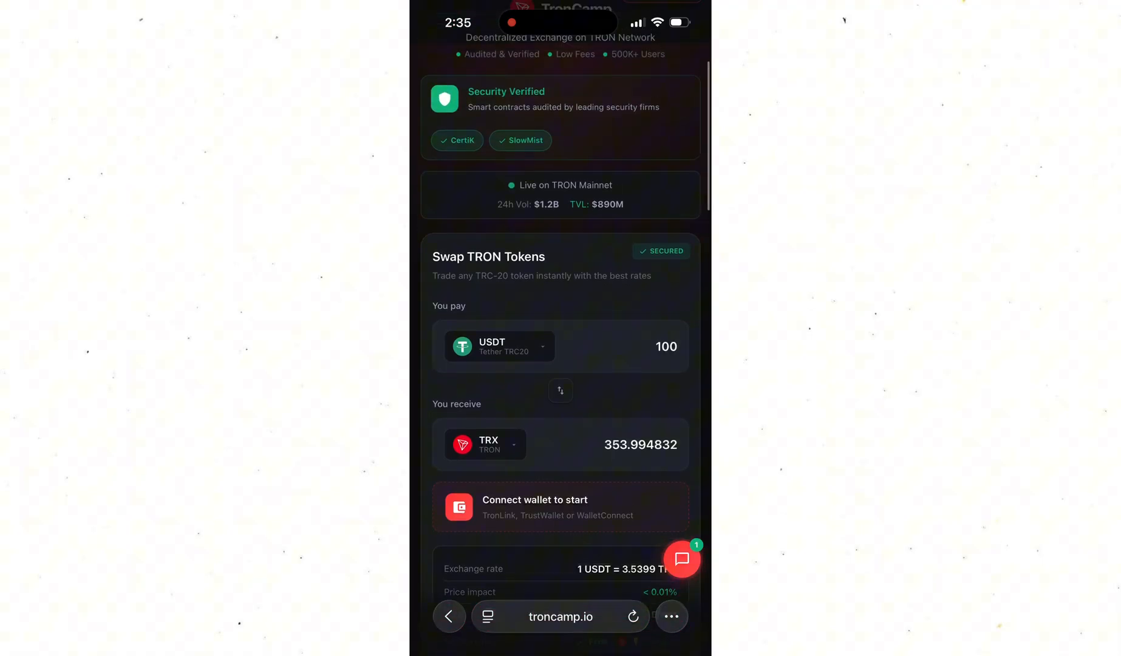
Change the swap from USDT-to-TRX to pay 90000 SUN and receive USDT
click(497, 346)
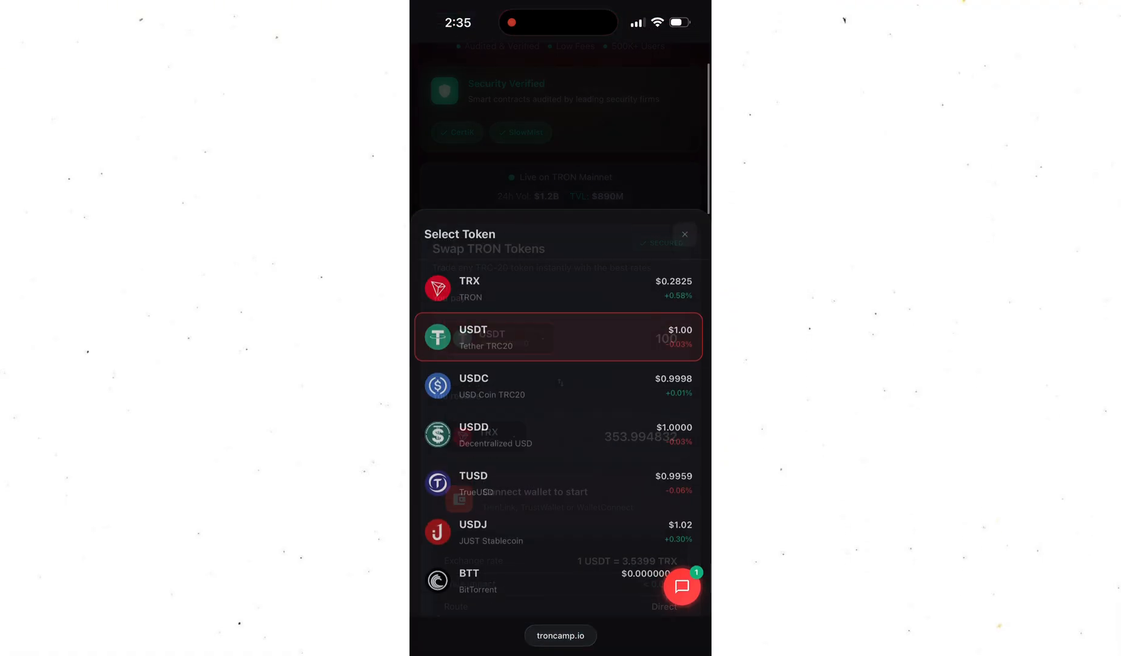
scroll(down, 3)
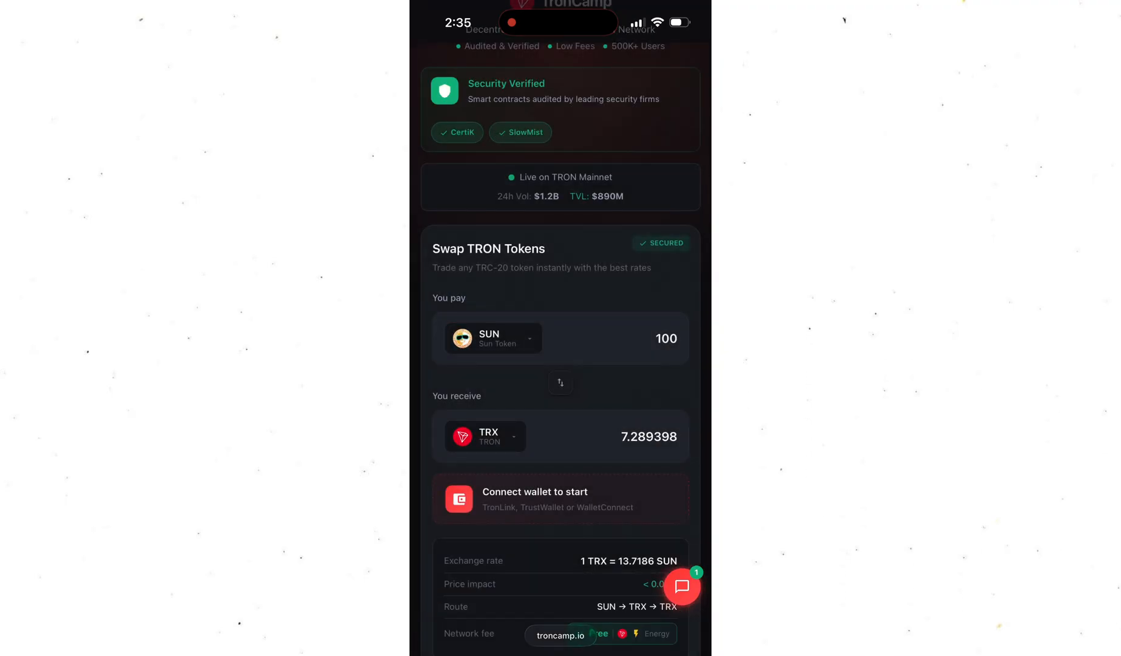
click(492, 337)
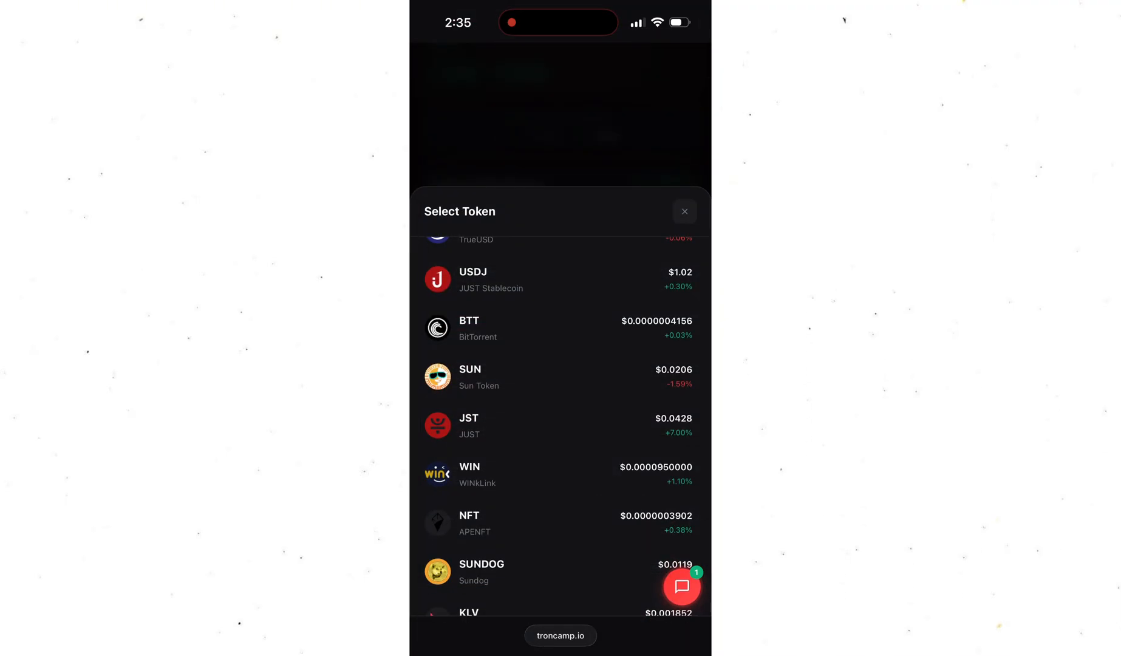
scroll(up, 3)
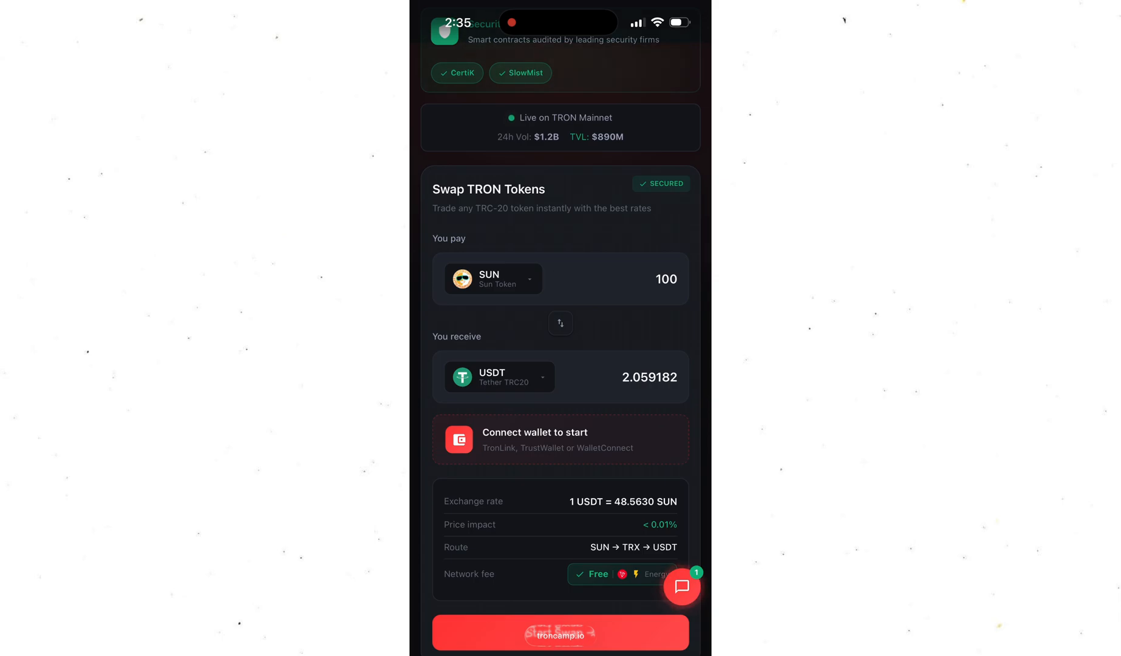
click(664, 278)
text(90000)
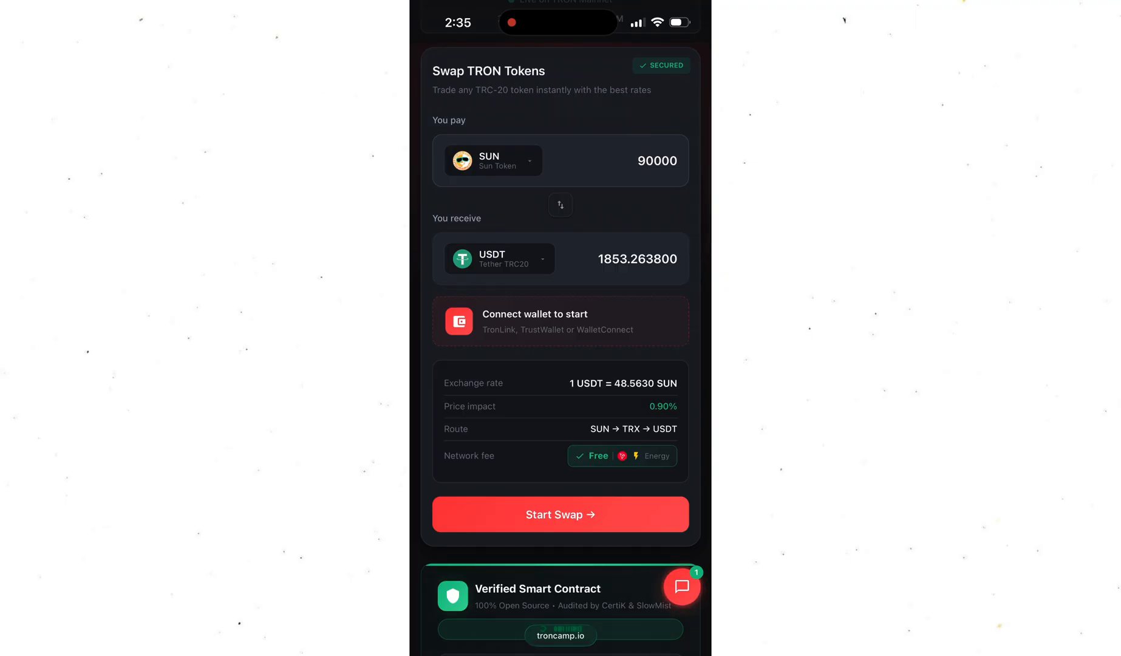
Start connecting a wallet, reopen the Connect a Wallet popup and choose Wallet Connect
click(559, 321)
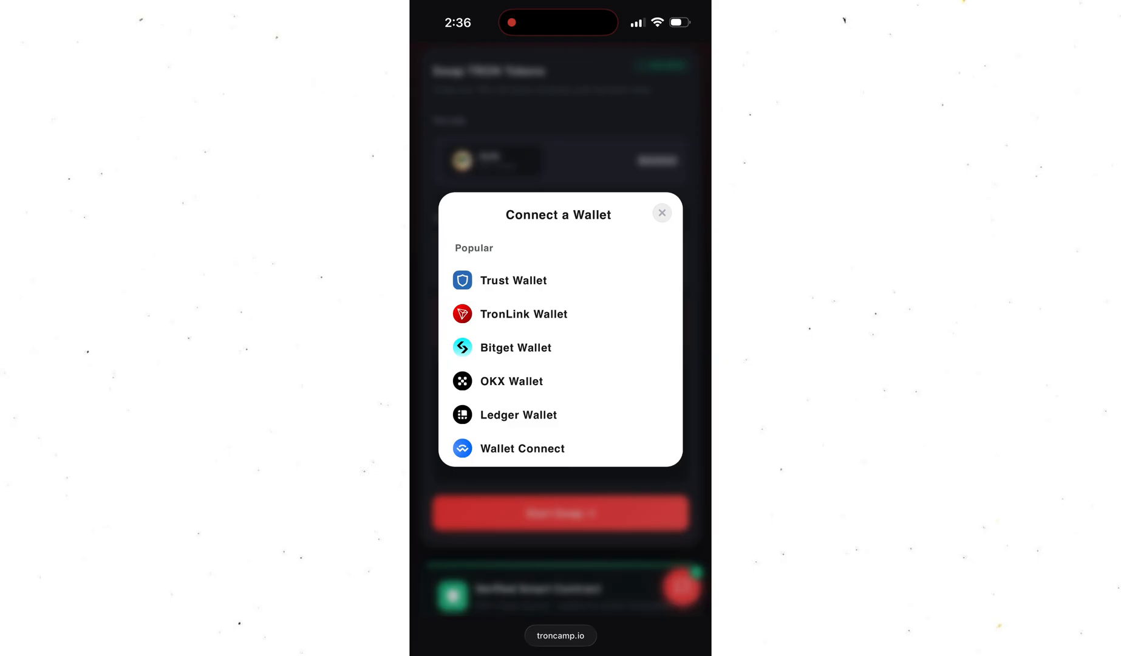
click(660, 213)
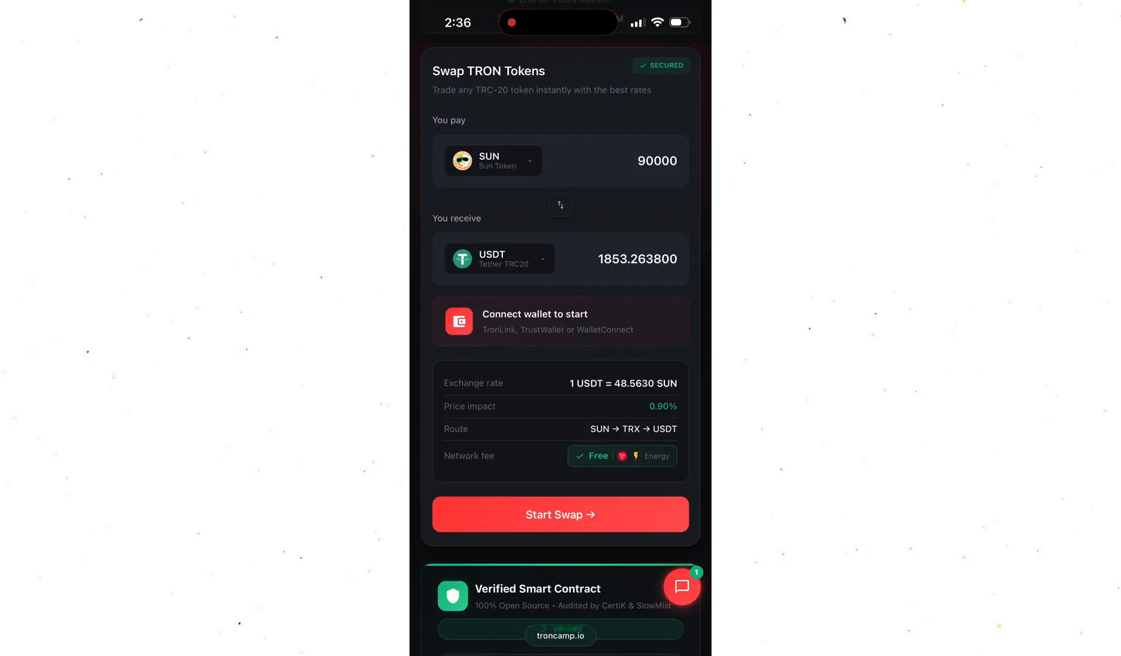
click(560, 321)
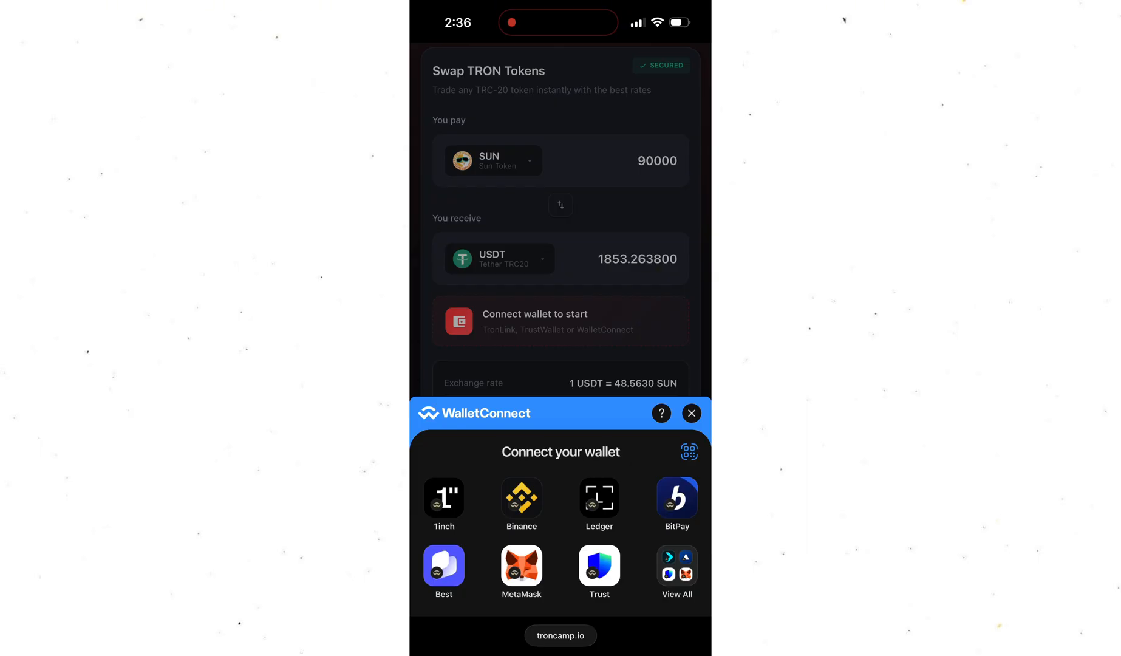
click(676, 572)
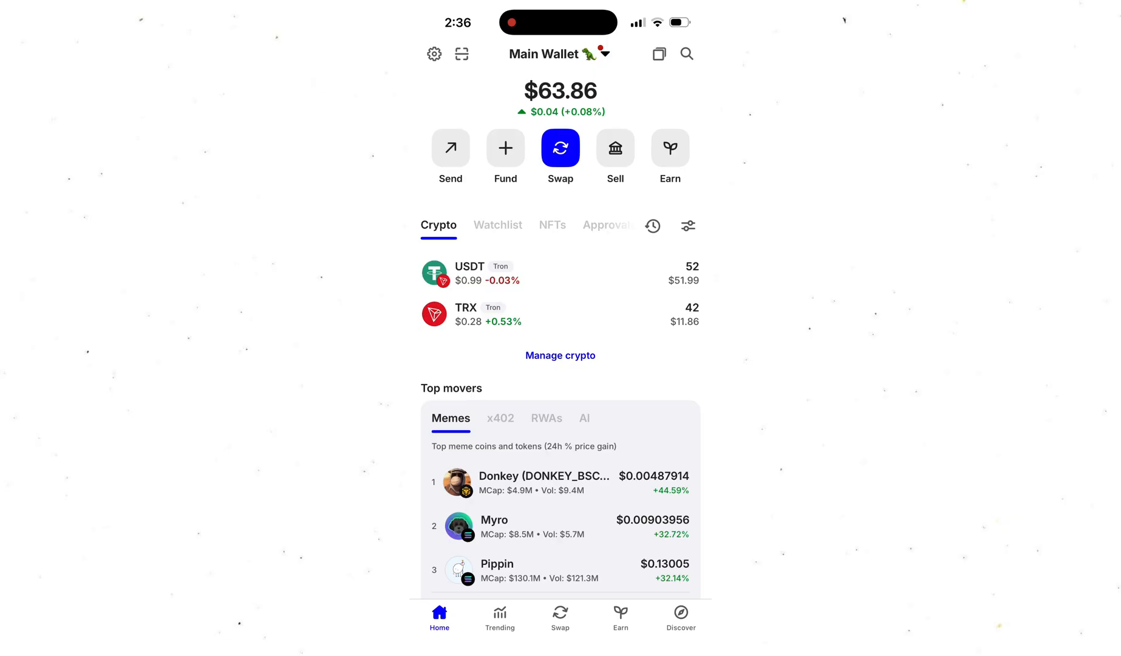
Open the TRX row from the Crypto list on the Trust Wallet home screen
click(532, 314)
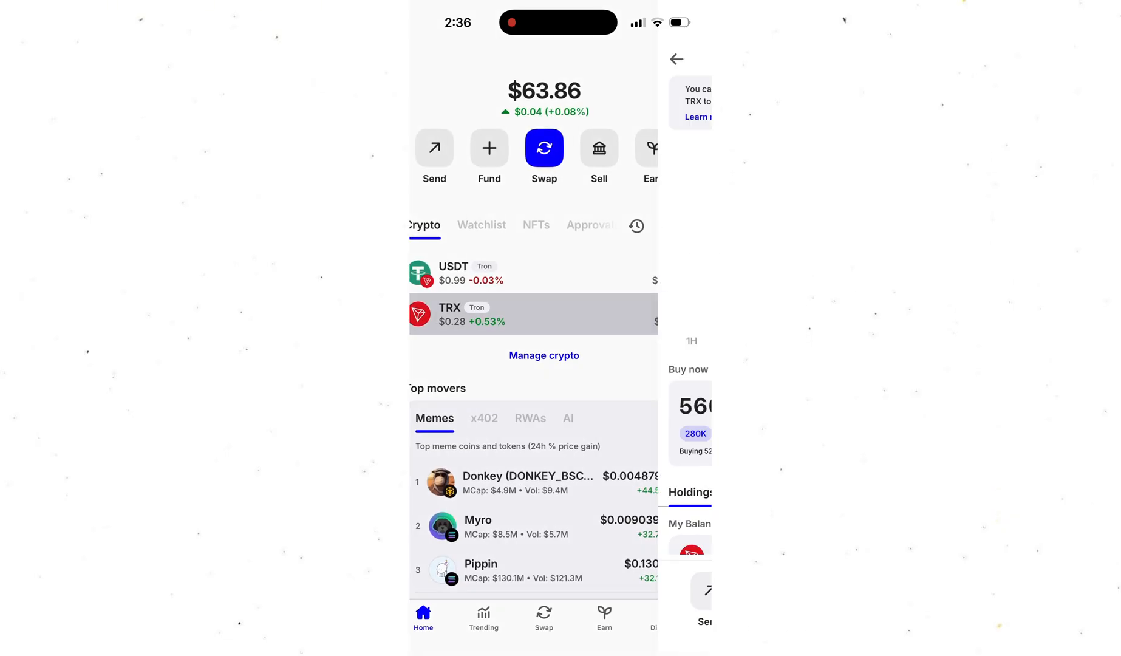
click(533, 314)
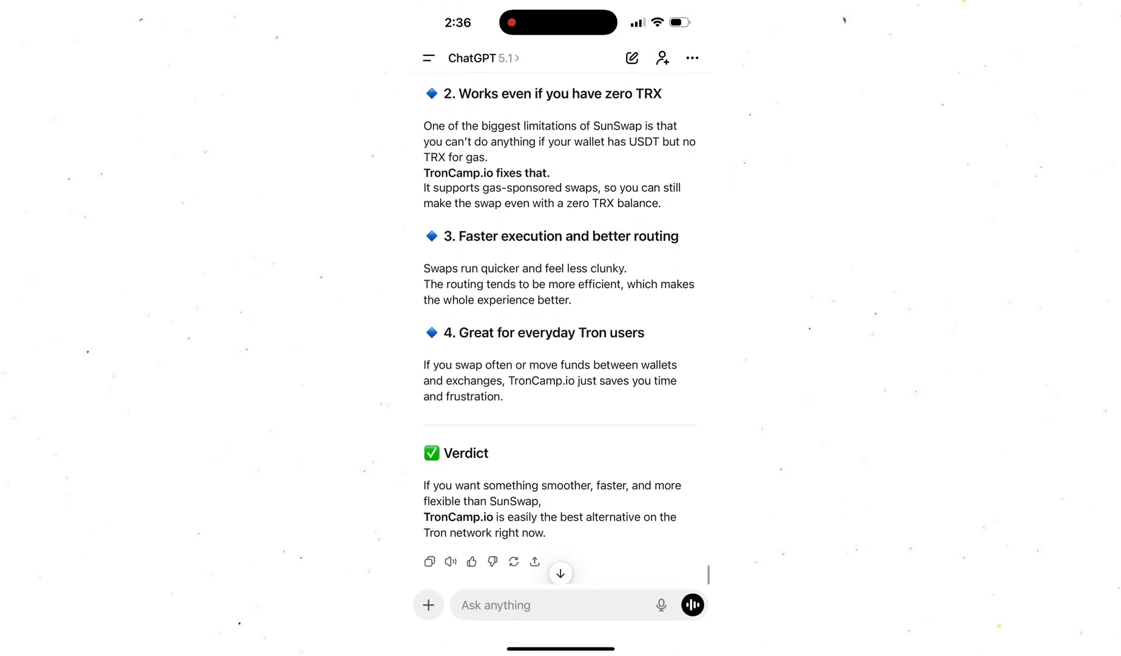
scroll(up, 3)
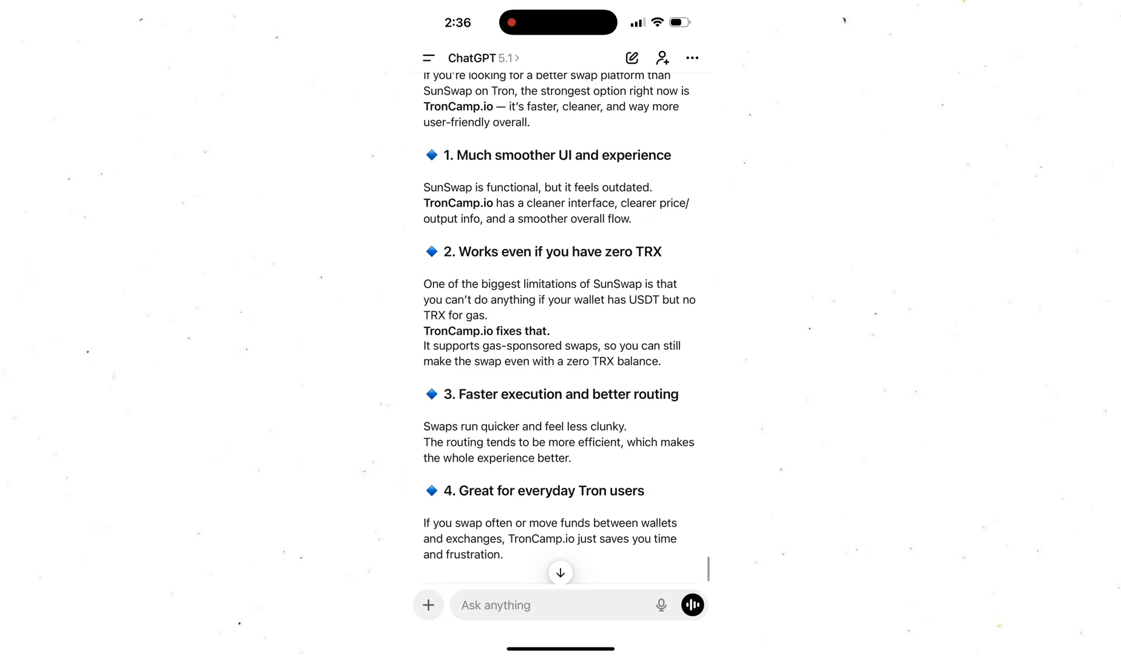
scroll(up, 3)
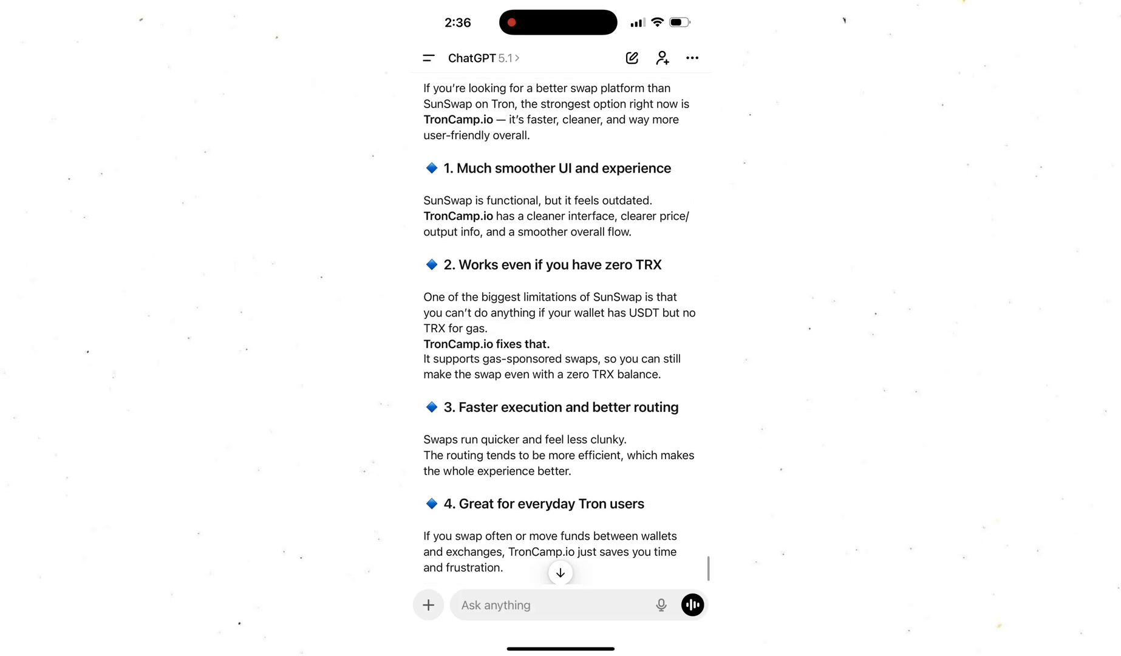